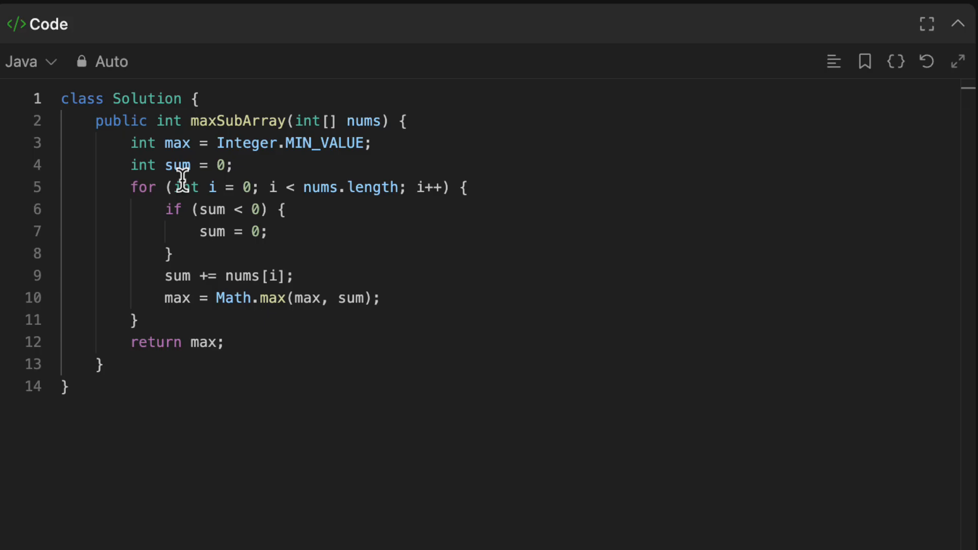
{"action": "mouse_move", "coordinate": [135, 143]}
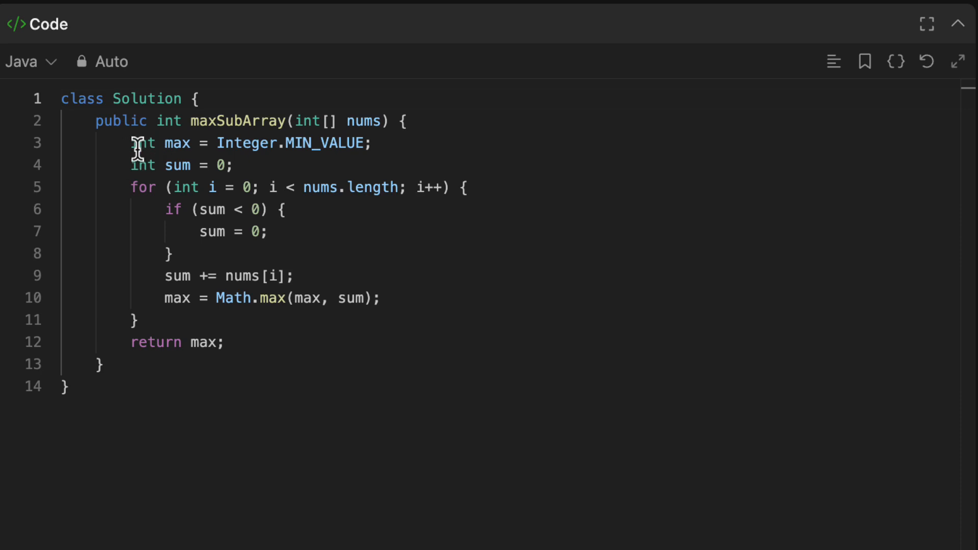
{"action": "left_click_drag", "start_coordinate": [132, 142], "coordinate": [371, 143]}
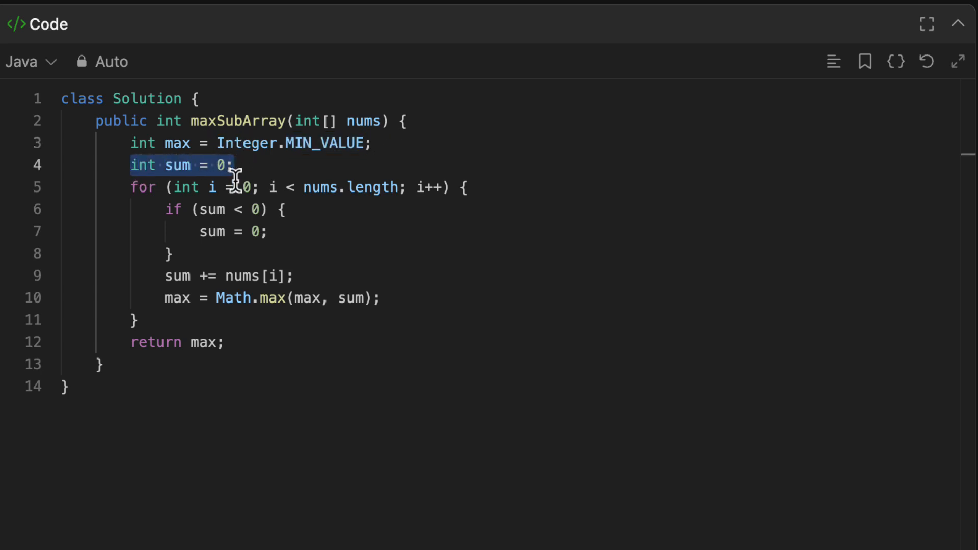
{"action": "left_click_drag", "start_coordinate": [234, 165], "coordinate": [456, 188]}
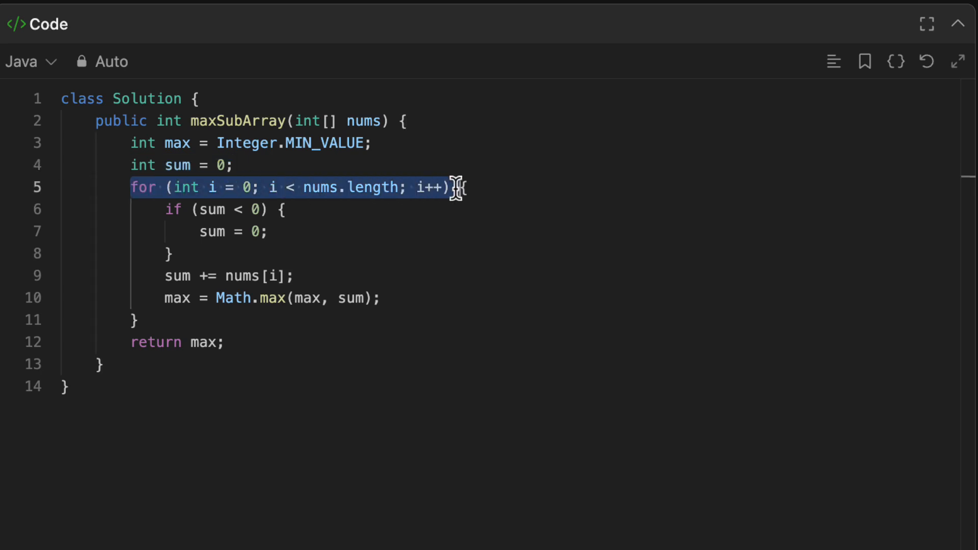
{"action": "mouse_move", "coordinate": [165, 210]}
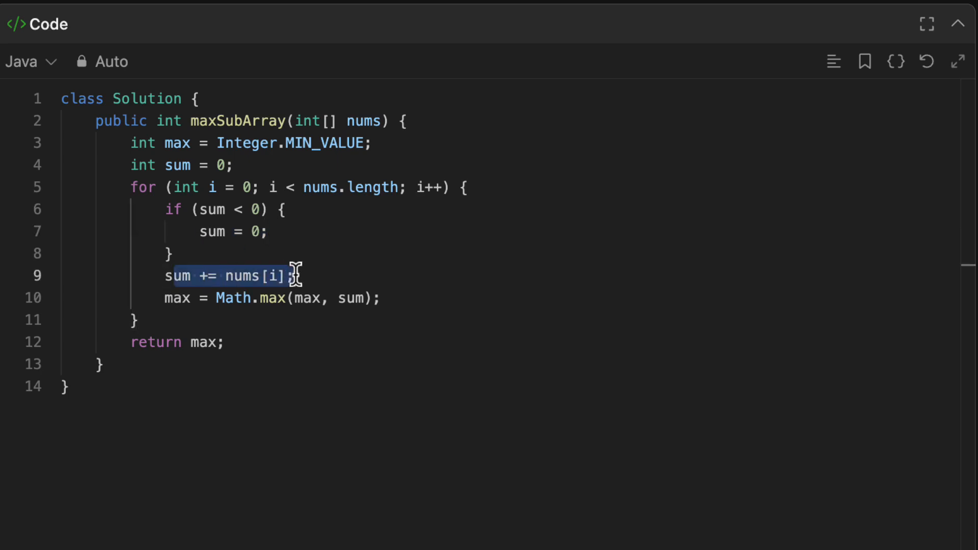
{"action": "double_click", "coordinate": [177, 277]}
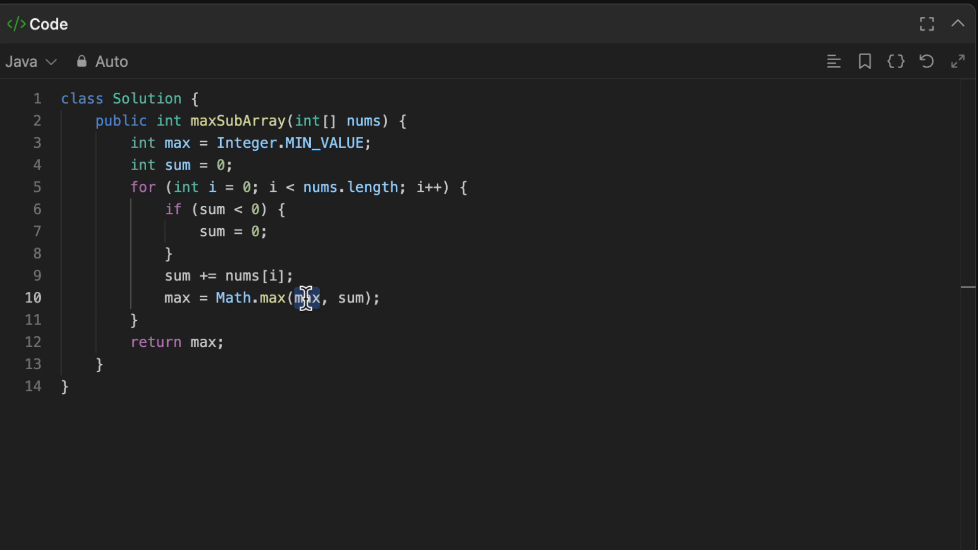
{"action": "double_click", "coordinate": [350, 297]}
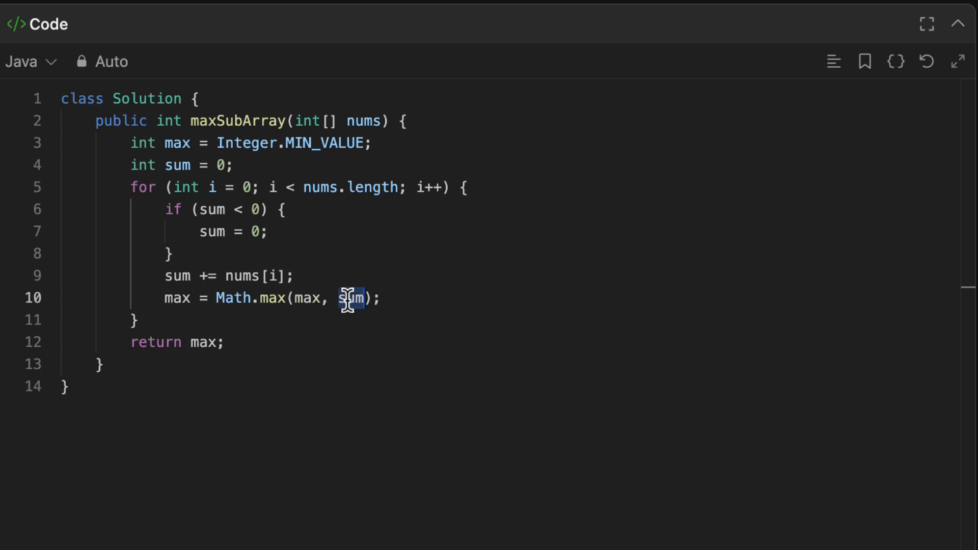
{"action": "double_click", "coordinate": [156, 342]}
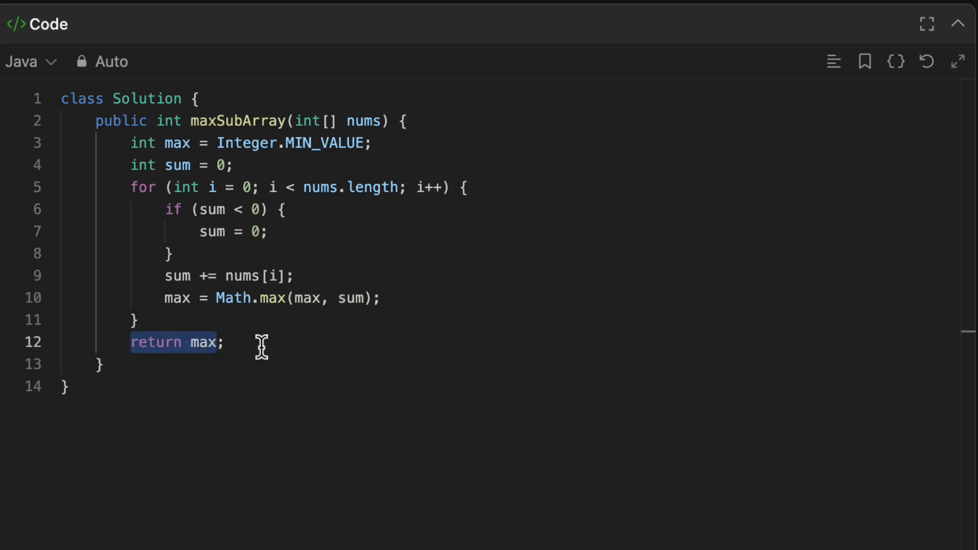